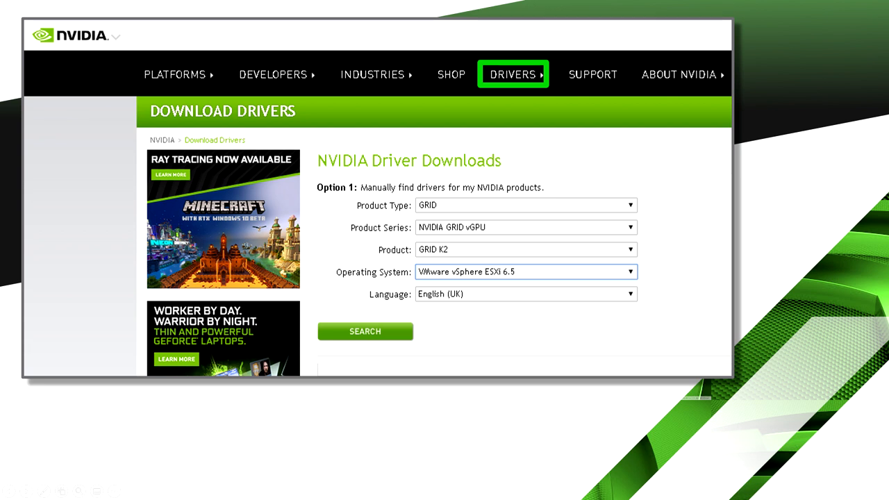
pyautogui.moveTo(475, 203)
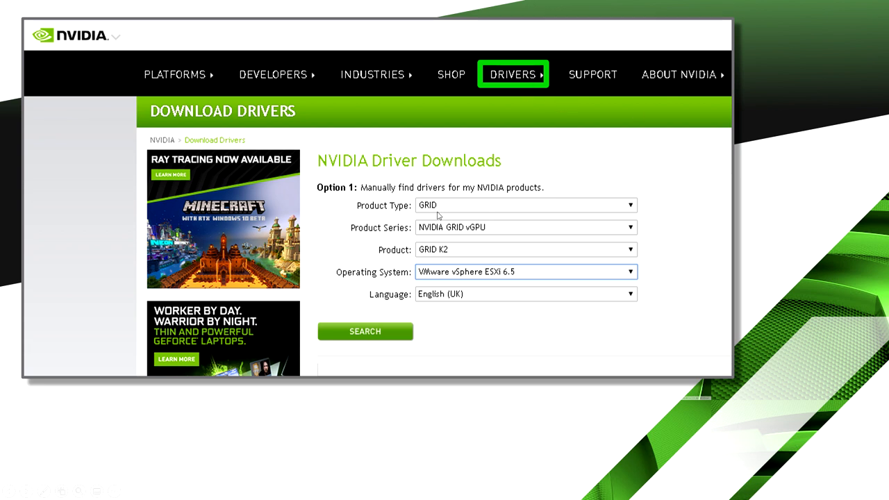
pyautogui.moveTo(478, 234)
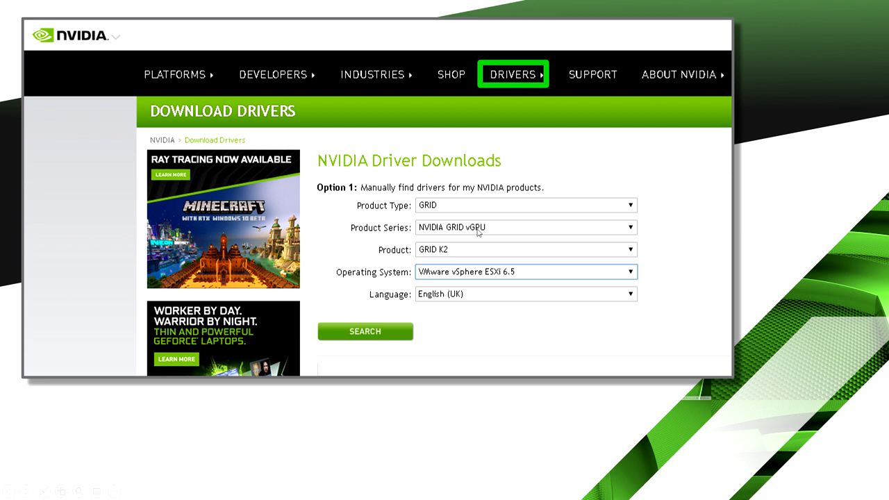
pyautogui.moveTo(444, 255)
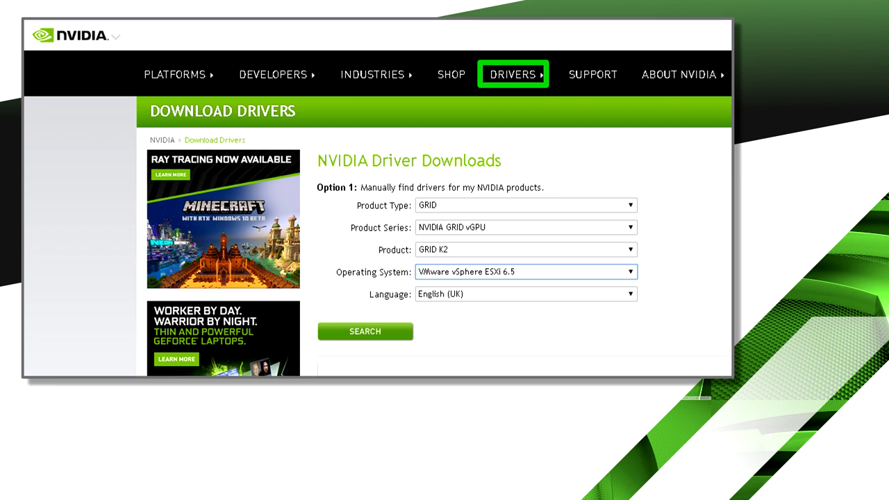
pyautogui.moveTo(505, 270)
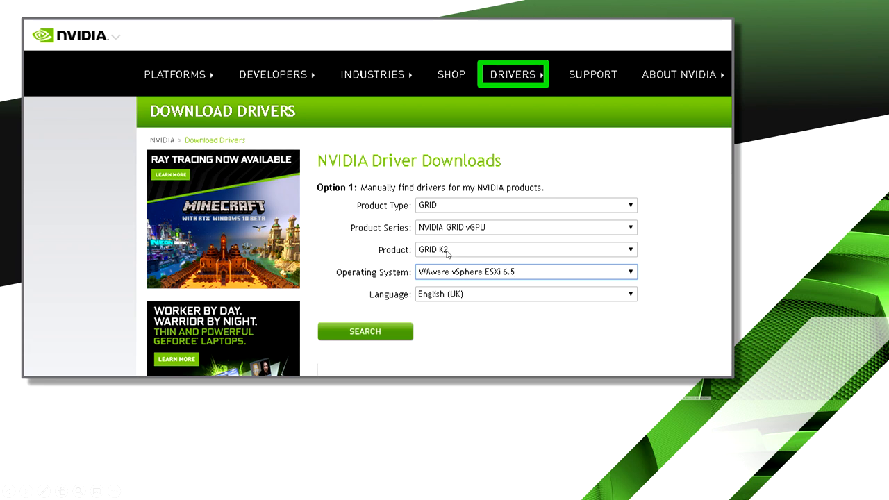
pyautogui.moveTo(526, 272)
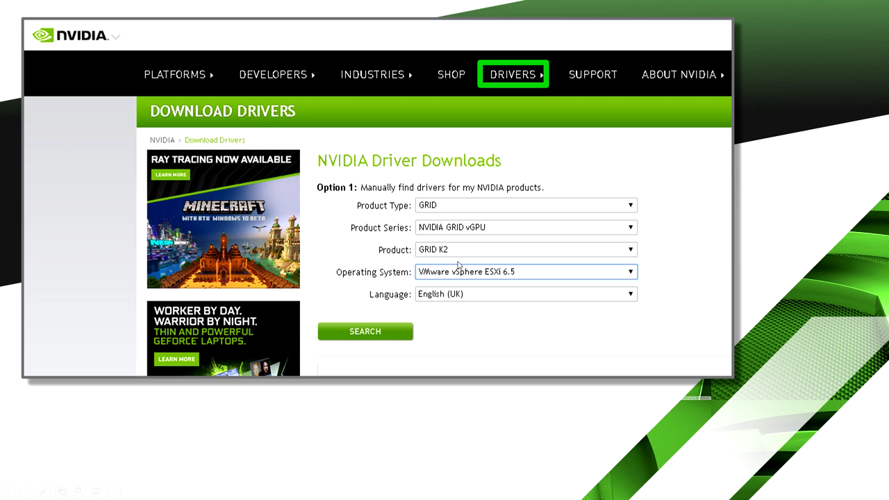
pyautogui.moveTo(417, 330)
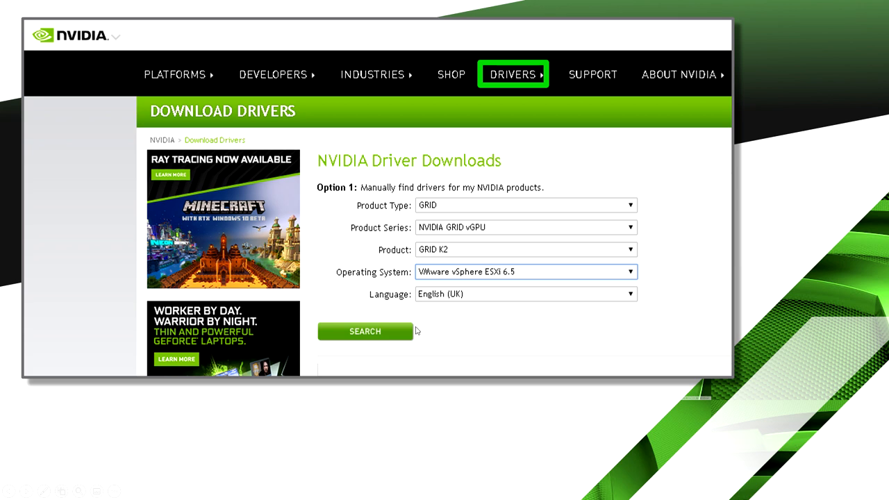
# - Search for GRID K2 drivers, landing on the vGPU 367.134/370.41 release page for ESXi 6.5
pyautogui.click(364, 330)
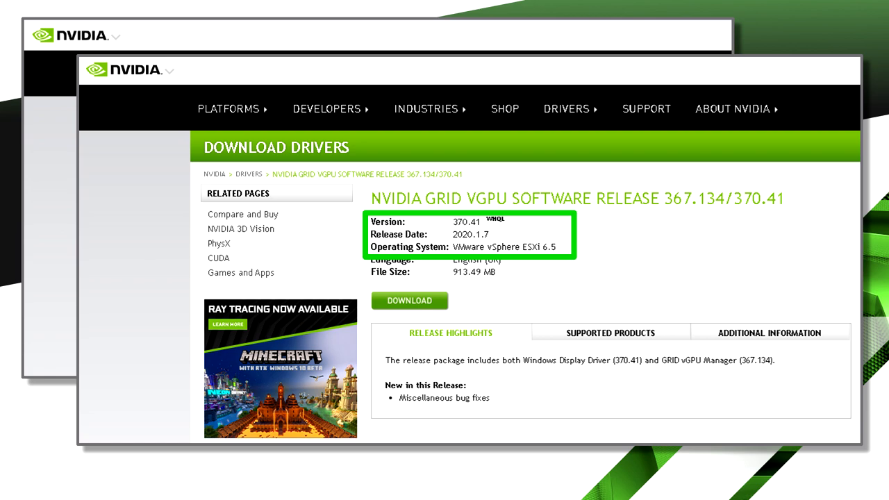
# - Browse into the extracted GRID vGPU package folder listing PDFs, Windows drivers, .vib and offline_bundle.zip
pyautogui.click(609, 333)
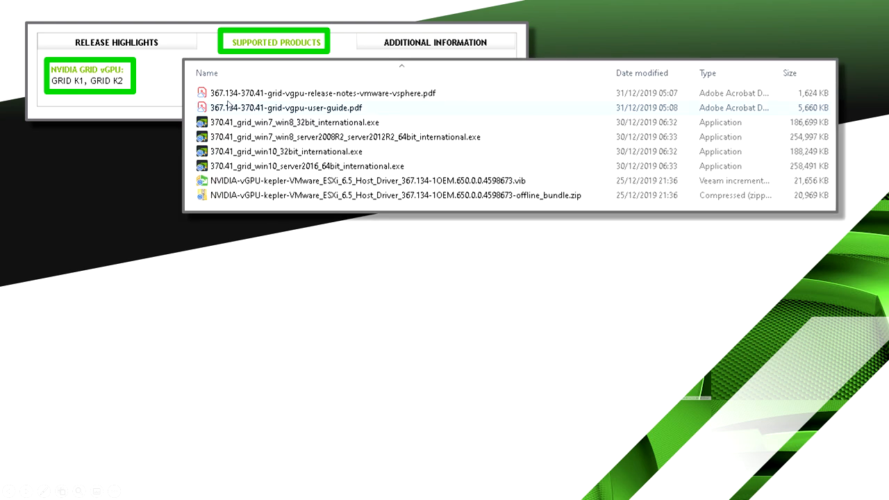
pyautogui.moveTo(231, 103)
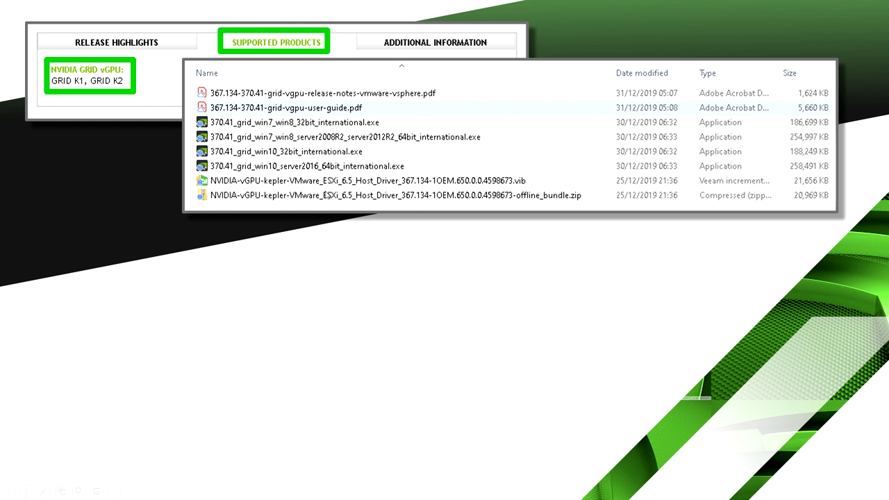
pyautogui.moveTo(297, 139)
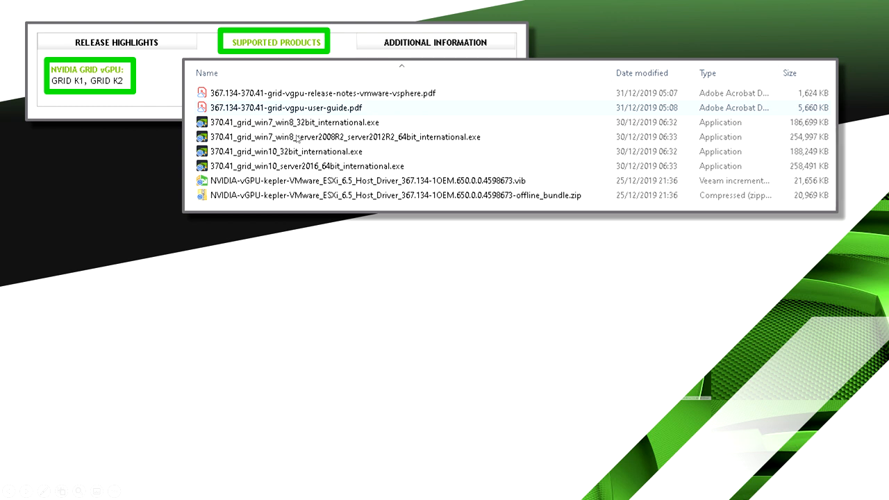
pyautogui.moveTo(317, 169)
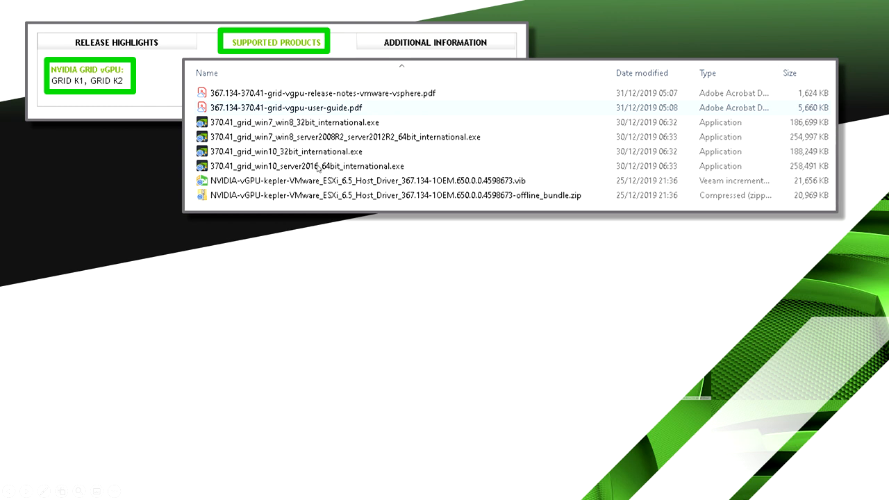
pyautogui.moveTo(325, 138)
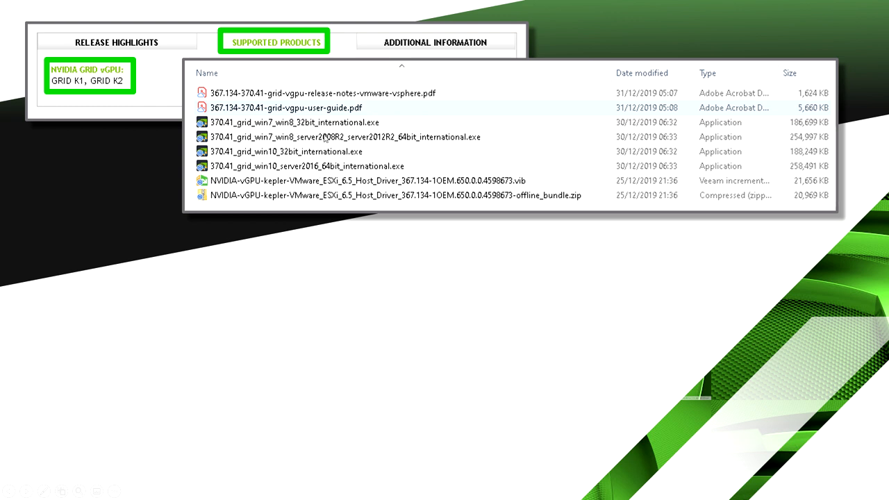
pyautogui.moveTo(331, 195)
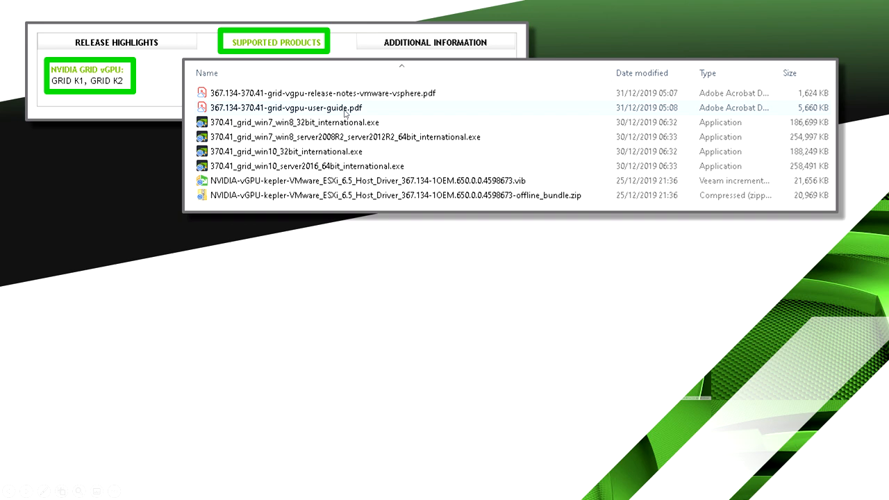
pyautogui.doubleClick(286, 107)
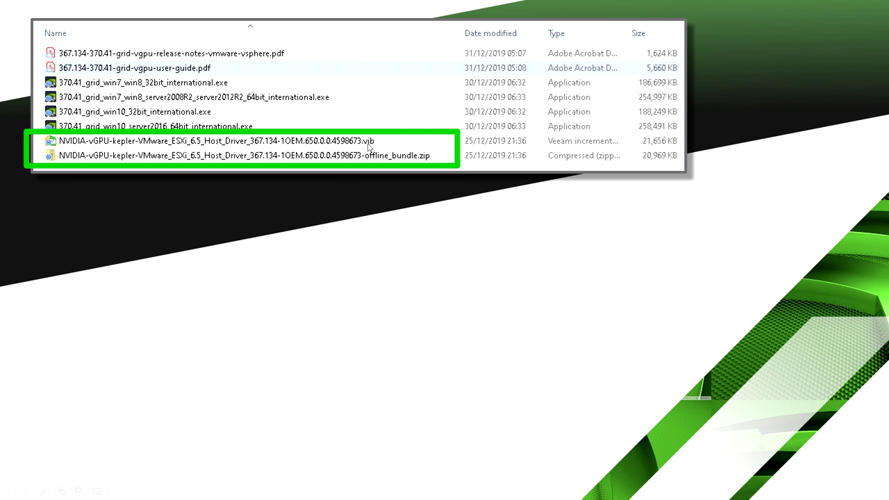
pyautogui.moveTo(359, 147)
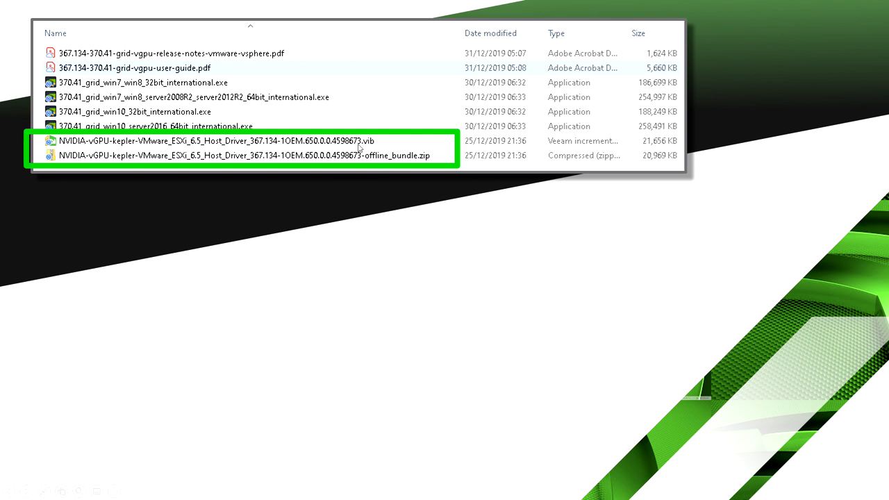
pyautogui.moveTo(381, 166)
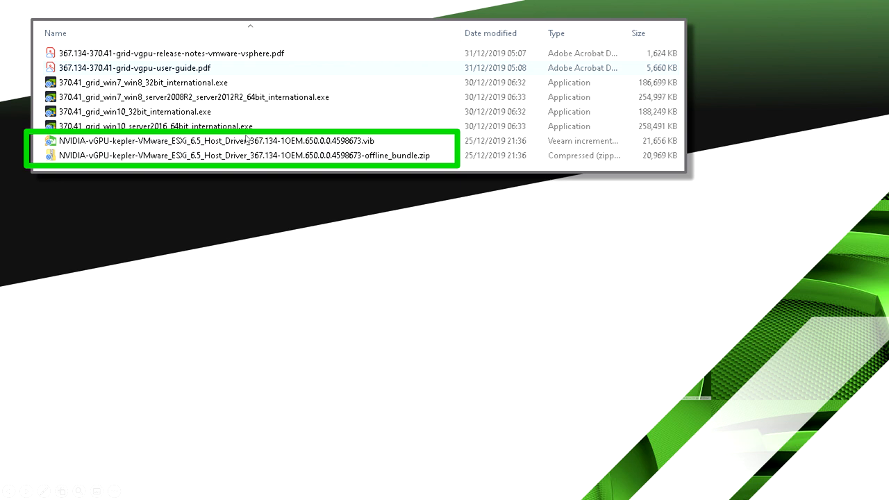
pyautogui.moveTo(361, 146)
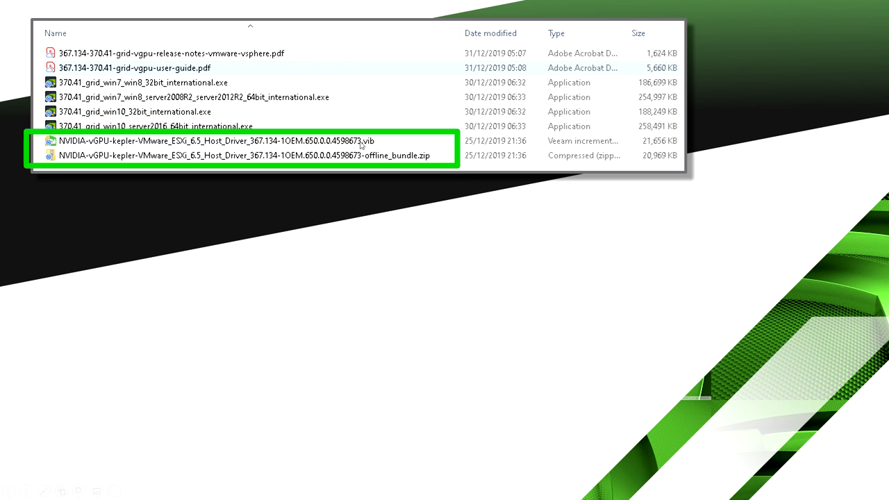
pyautogui.moveTo(369, 147)
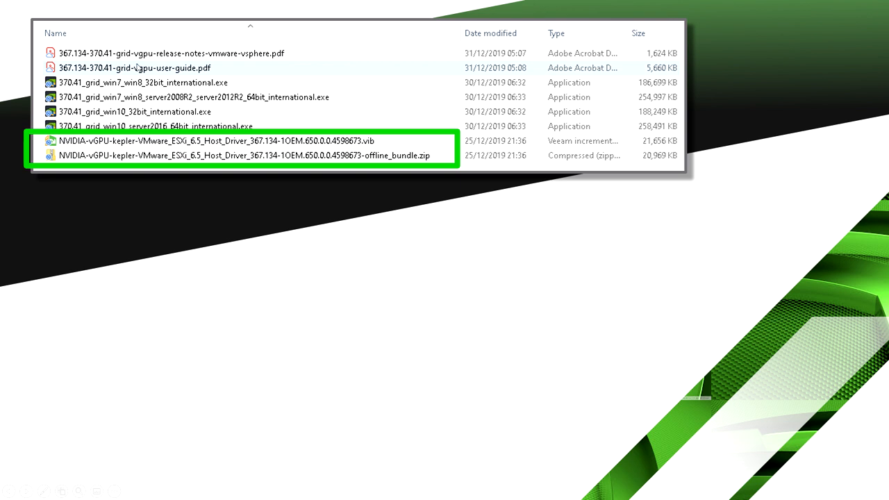
pyautogui.moveTo(416, 249)
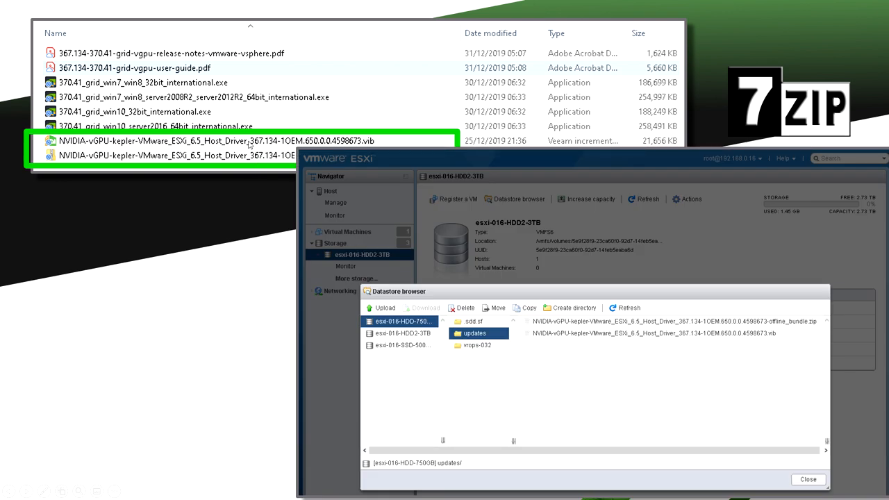
pyautogui.moveTo(551, 342)
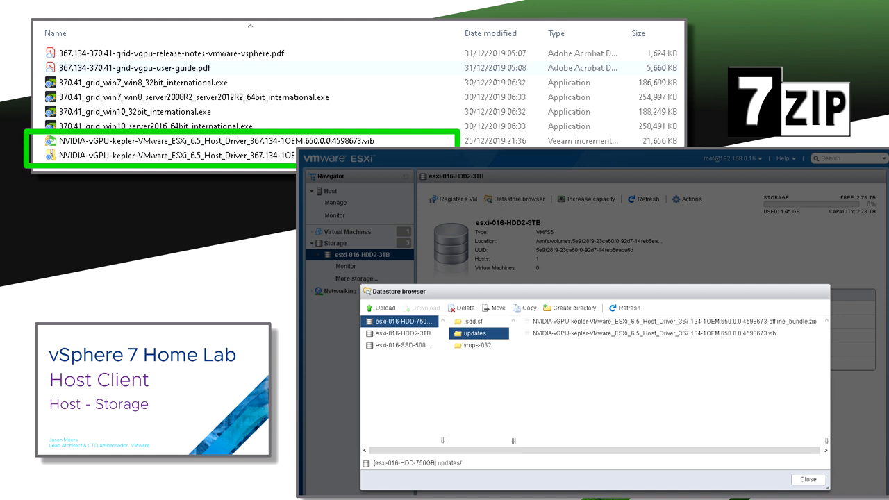
pyautogui.moveTo(467, 377)
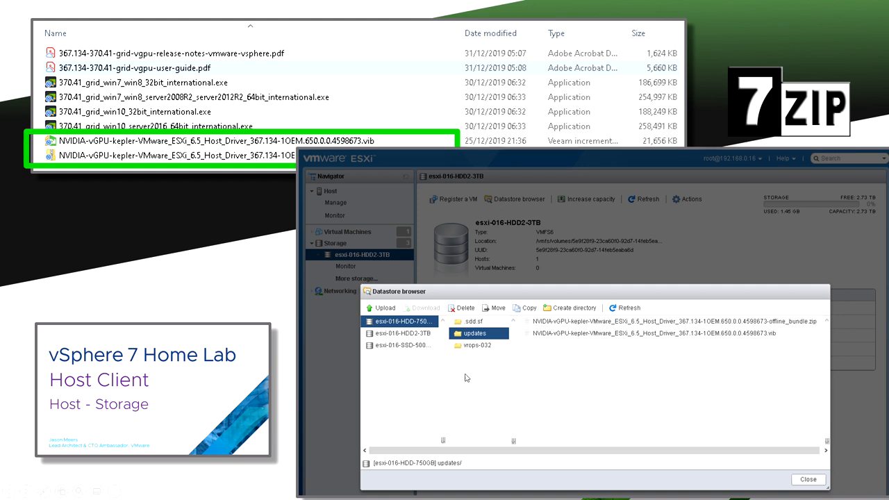
pyautogui.moveTo(417, 375)
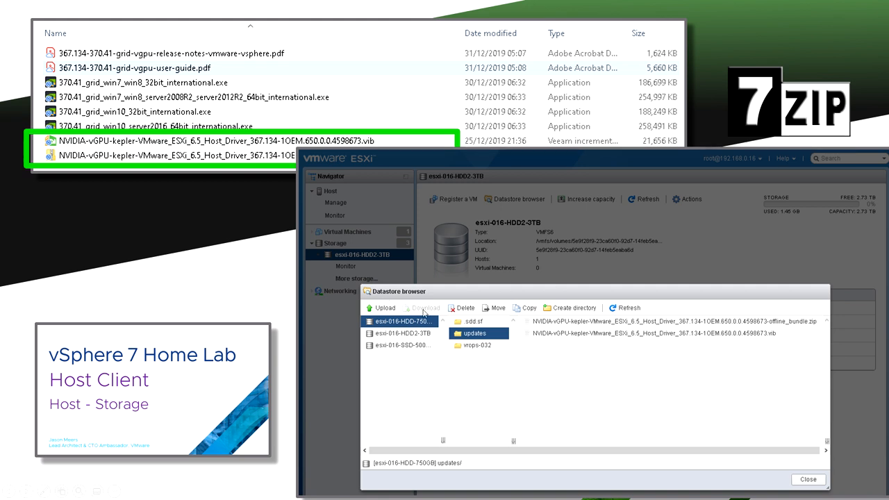
pyautogui.click(400, 322)
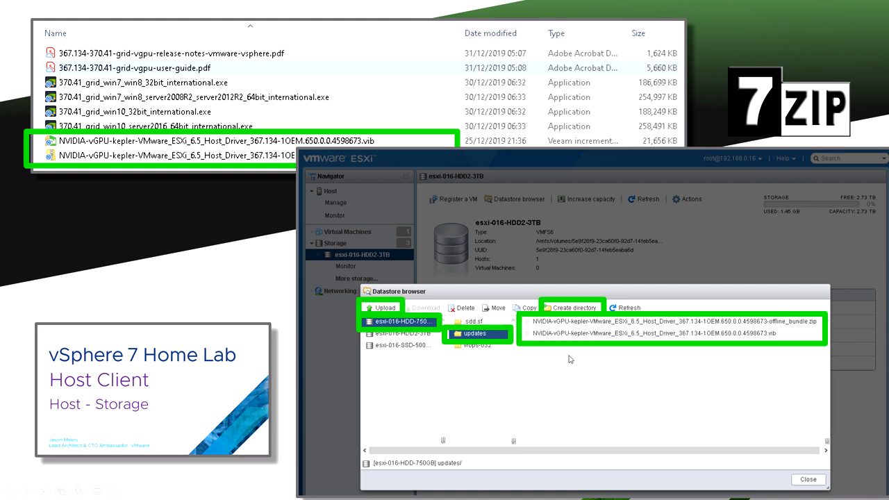
pyautogui.moveTo(672, 373)
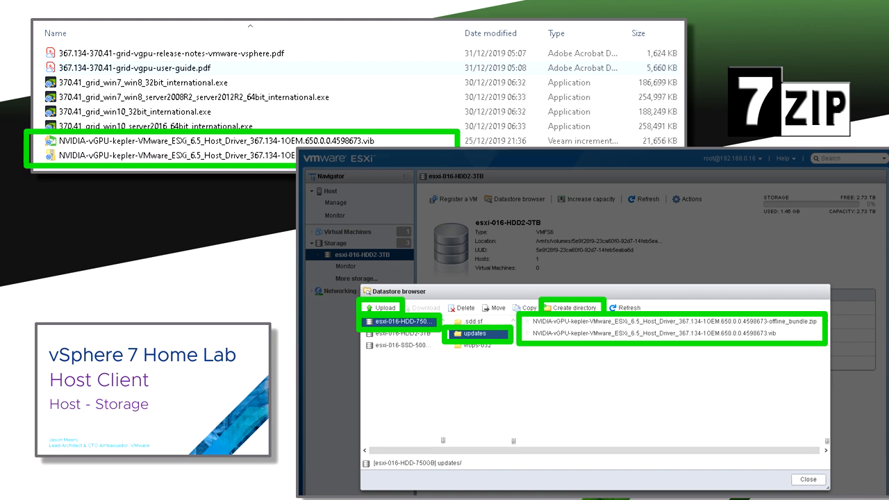
pyautogui.moveTo(198, 300)
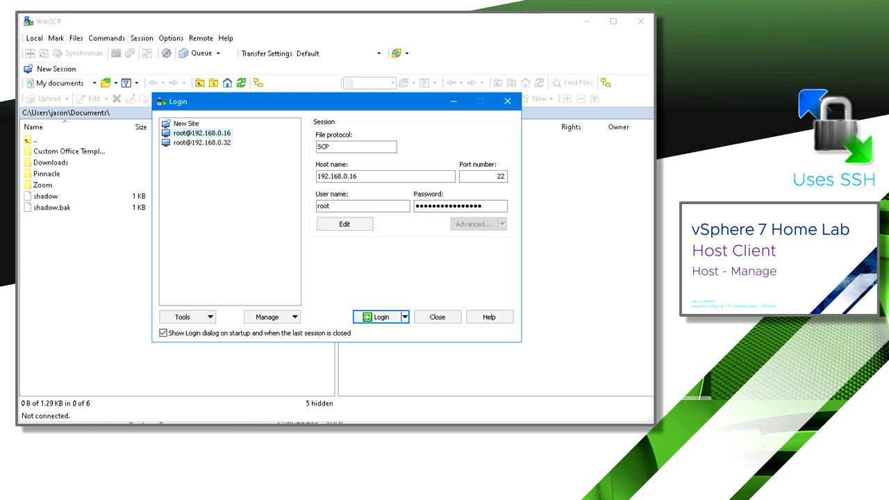
pyautogui.moveTo(64, 31)
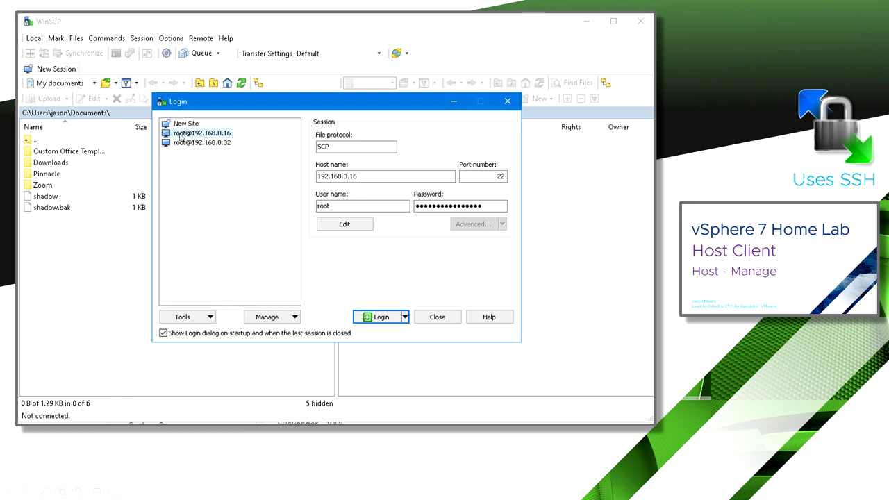
pyautogui.click(355, 147)
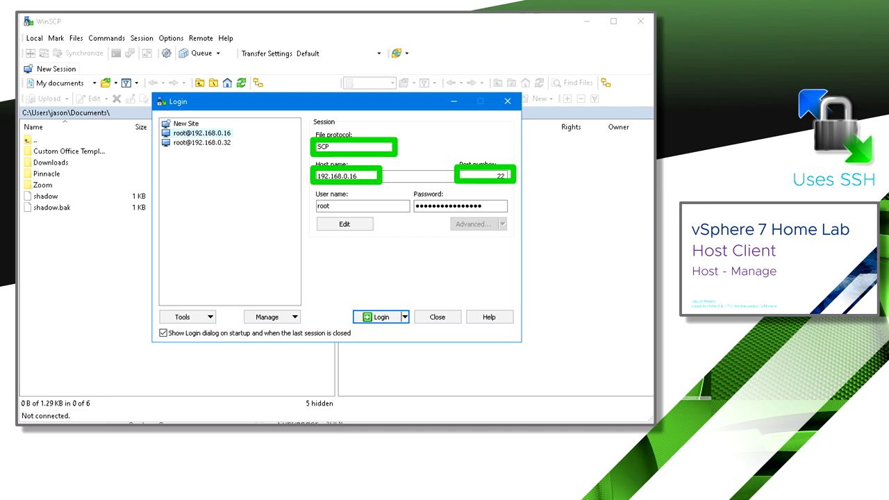
pyautogui.click(361, 206)
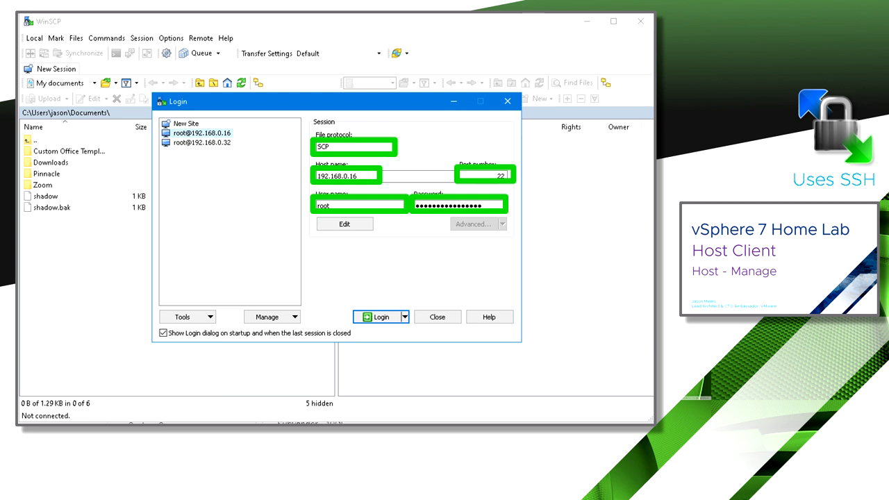
pyautogui.click(380, 317)
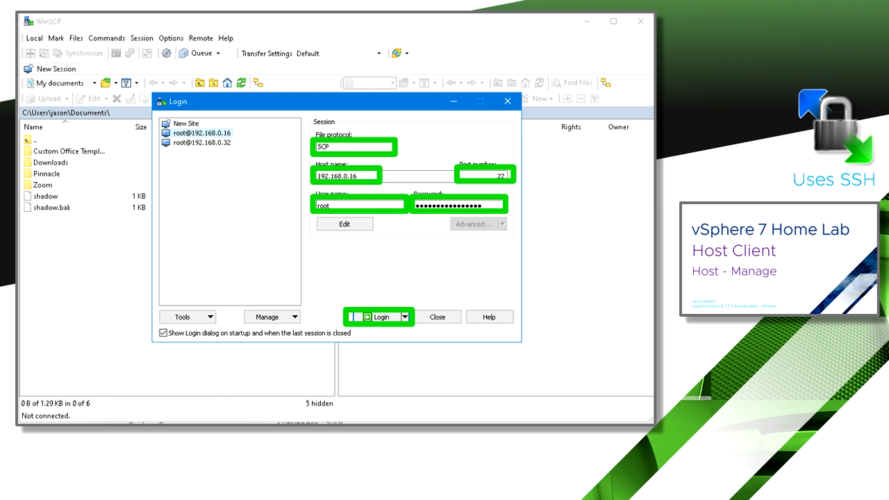
pyautogui.click(378, 316)
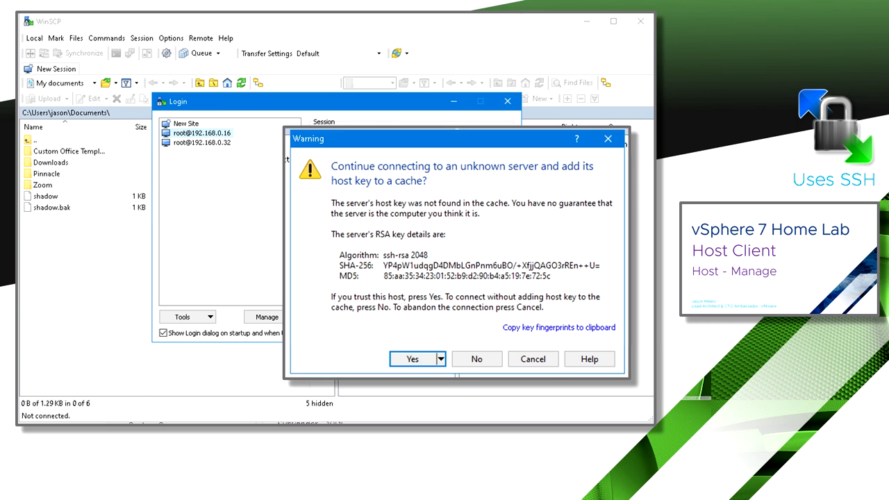
# - Accept the unknown host key for 192.168.0.16, reaching the datastore updates folder
pyautogui.click(413, 358)
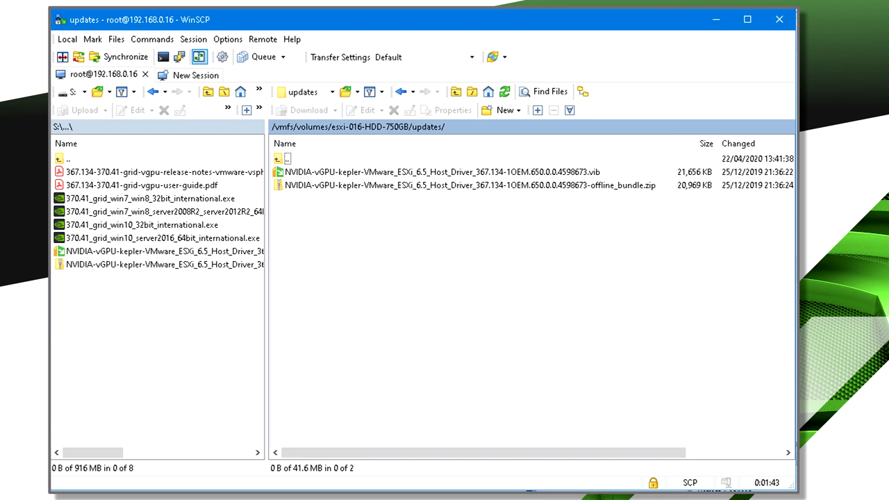
pyautogui.moveTo(183, 253)
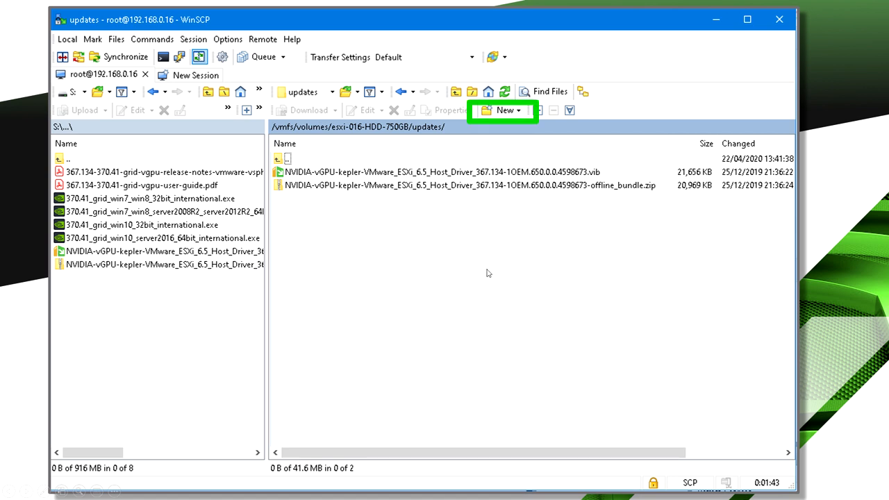
pyautogui.moveTo(423, 132)
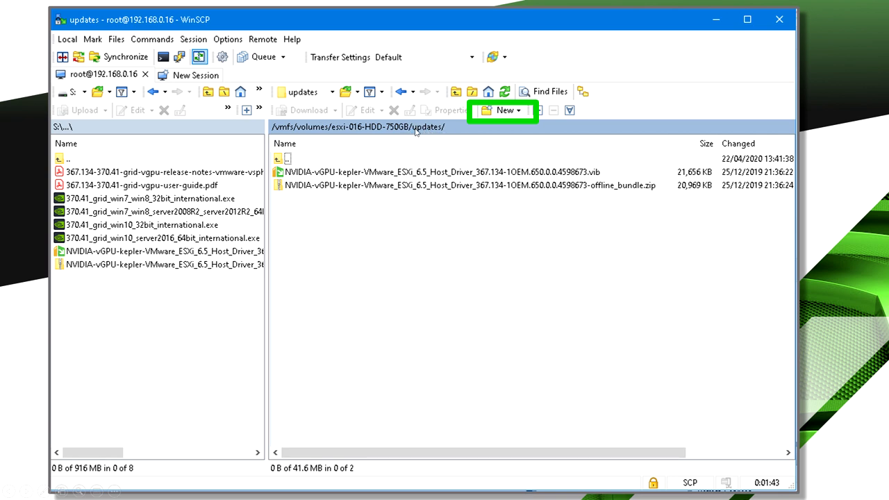
pyautogui.moveTo(356, 237)
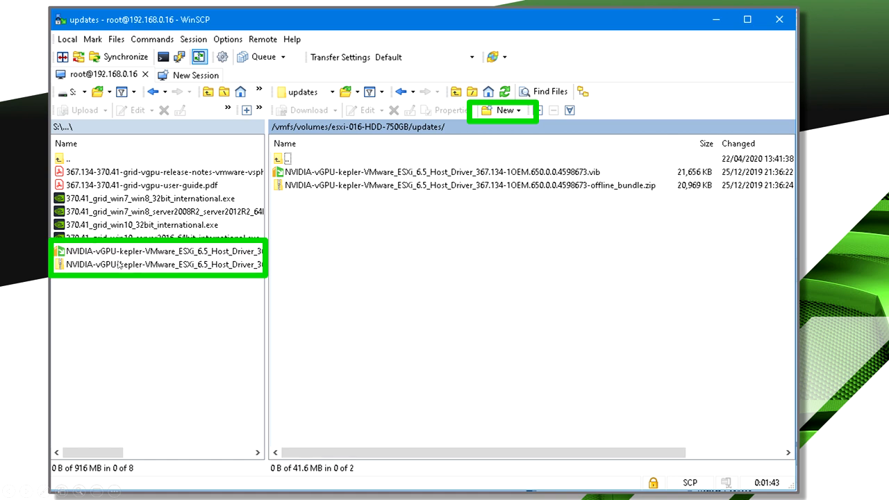
pyautogui.moveTo(155, 267)
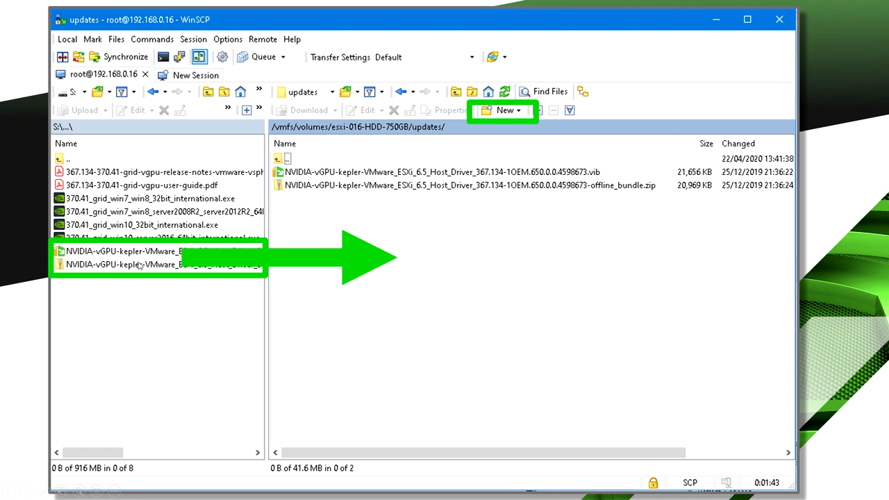
pyautogui.moveTo(470, 169)
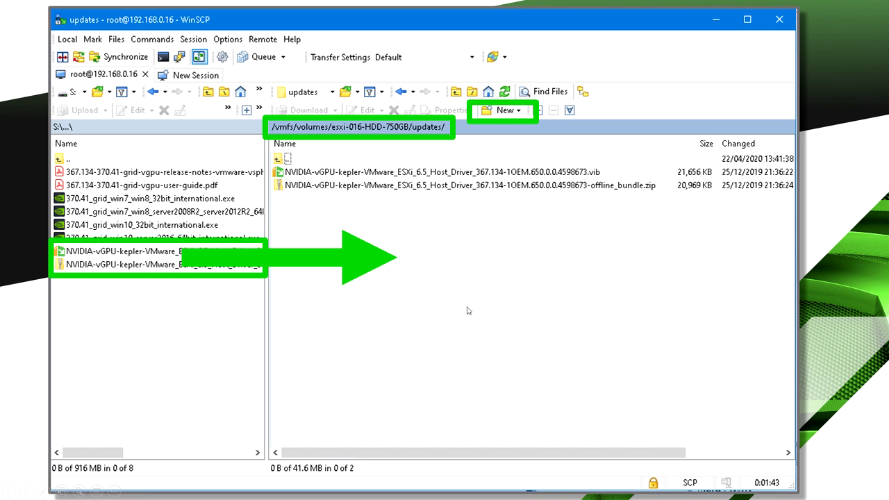
pyautogui.click(438, 172)
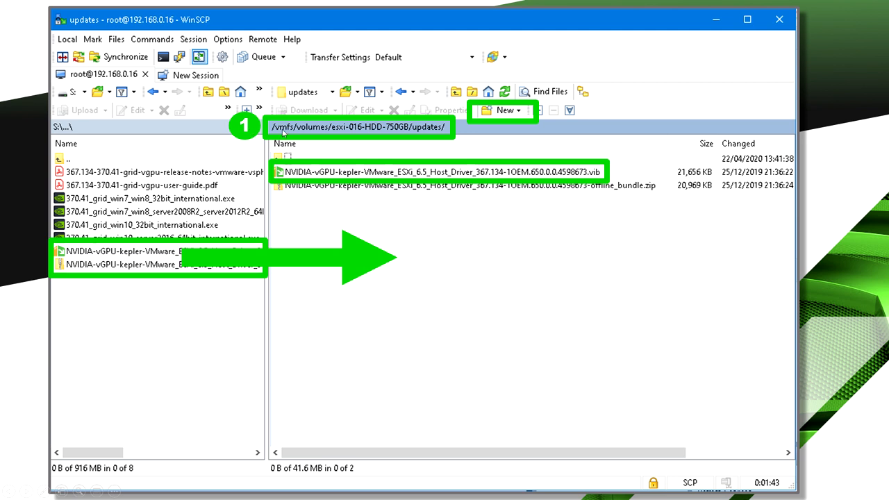
pyautogui.moveTo(437, 132)
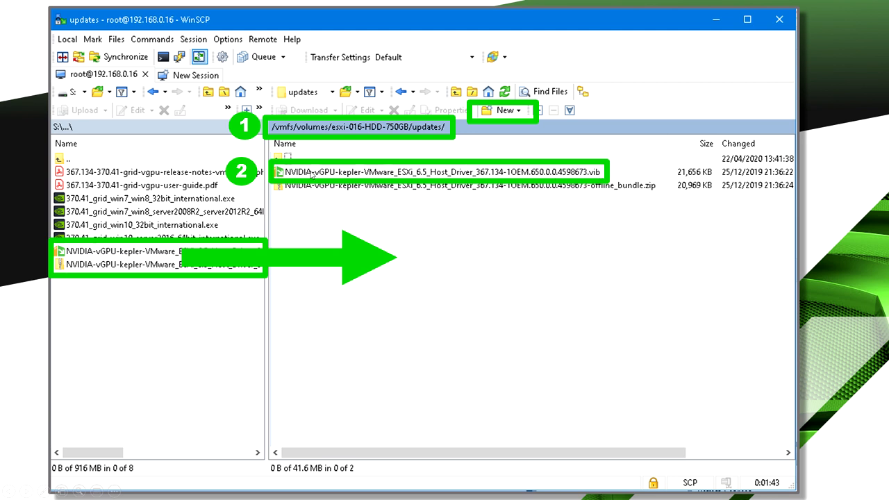
pyautogui.moveTo(284, 187)
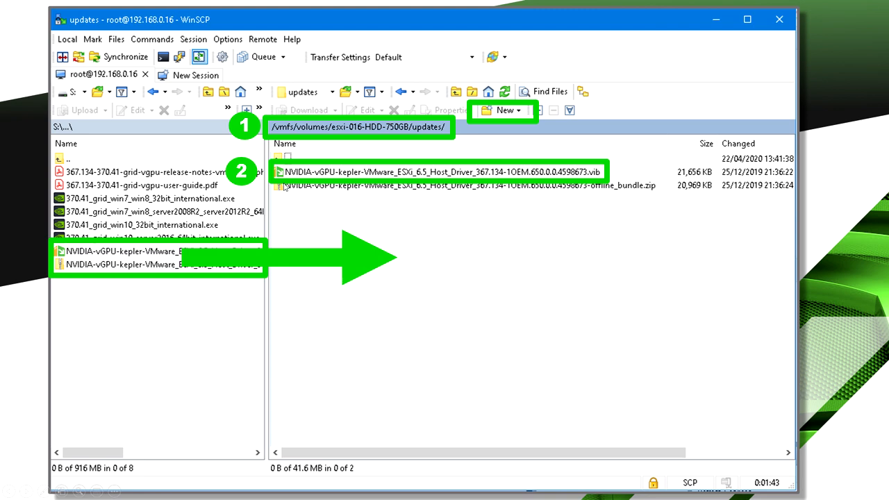